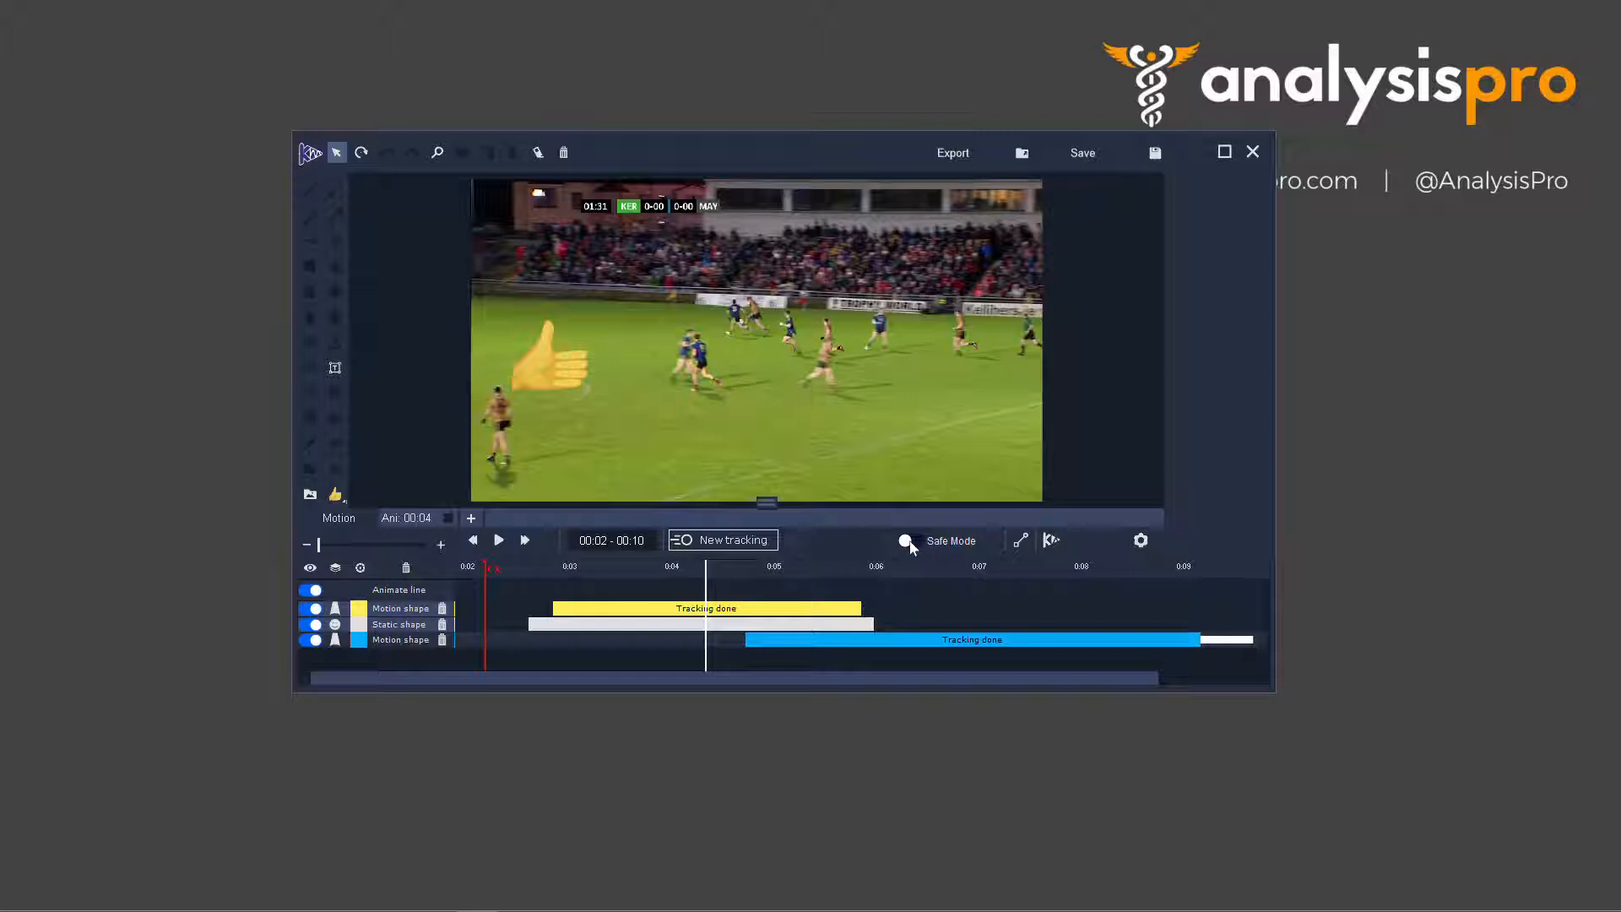
# Switch Safe Mode on for player tracking of the football clip.
pyautogui.click(911, 541)
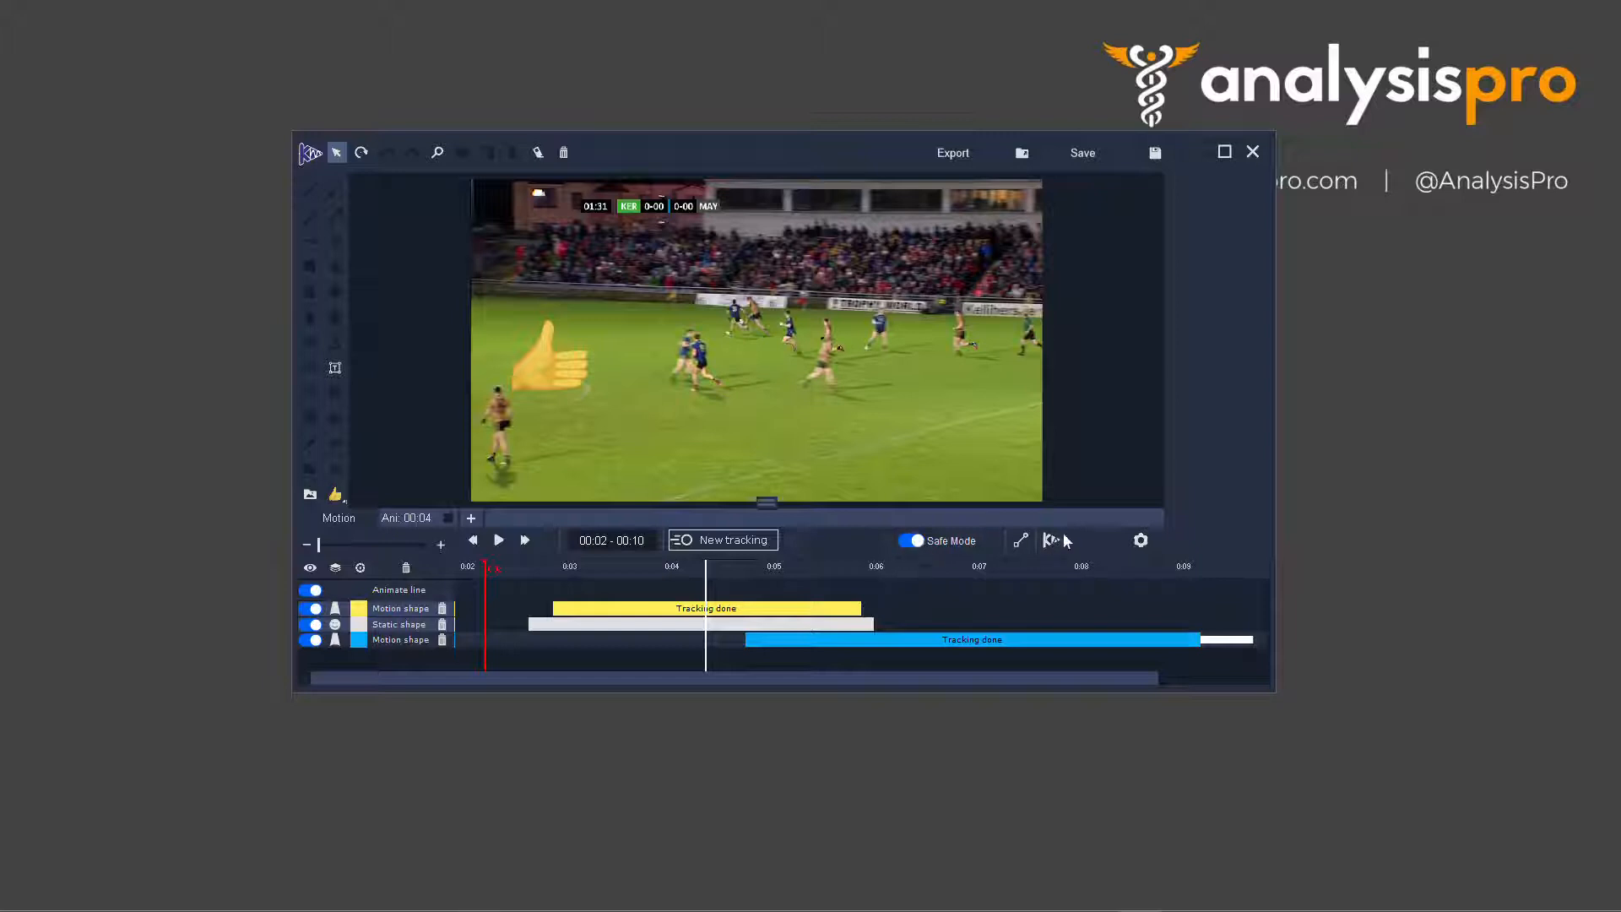
# Lower the 'Safe mode speed (lower = safer)' slider from 8 in Advance Configuration.
pyautogui.click(1140, 540)
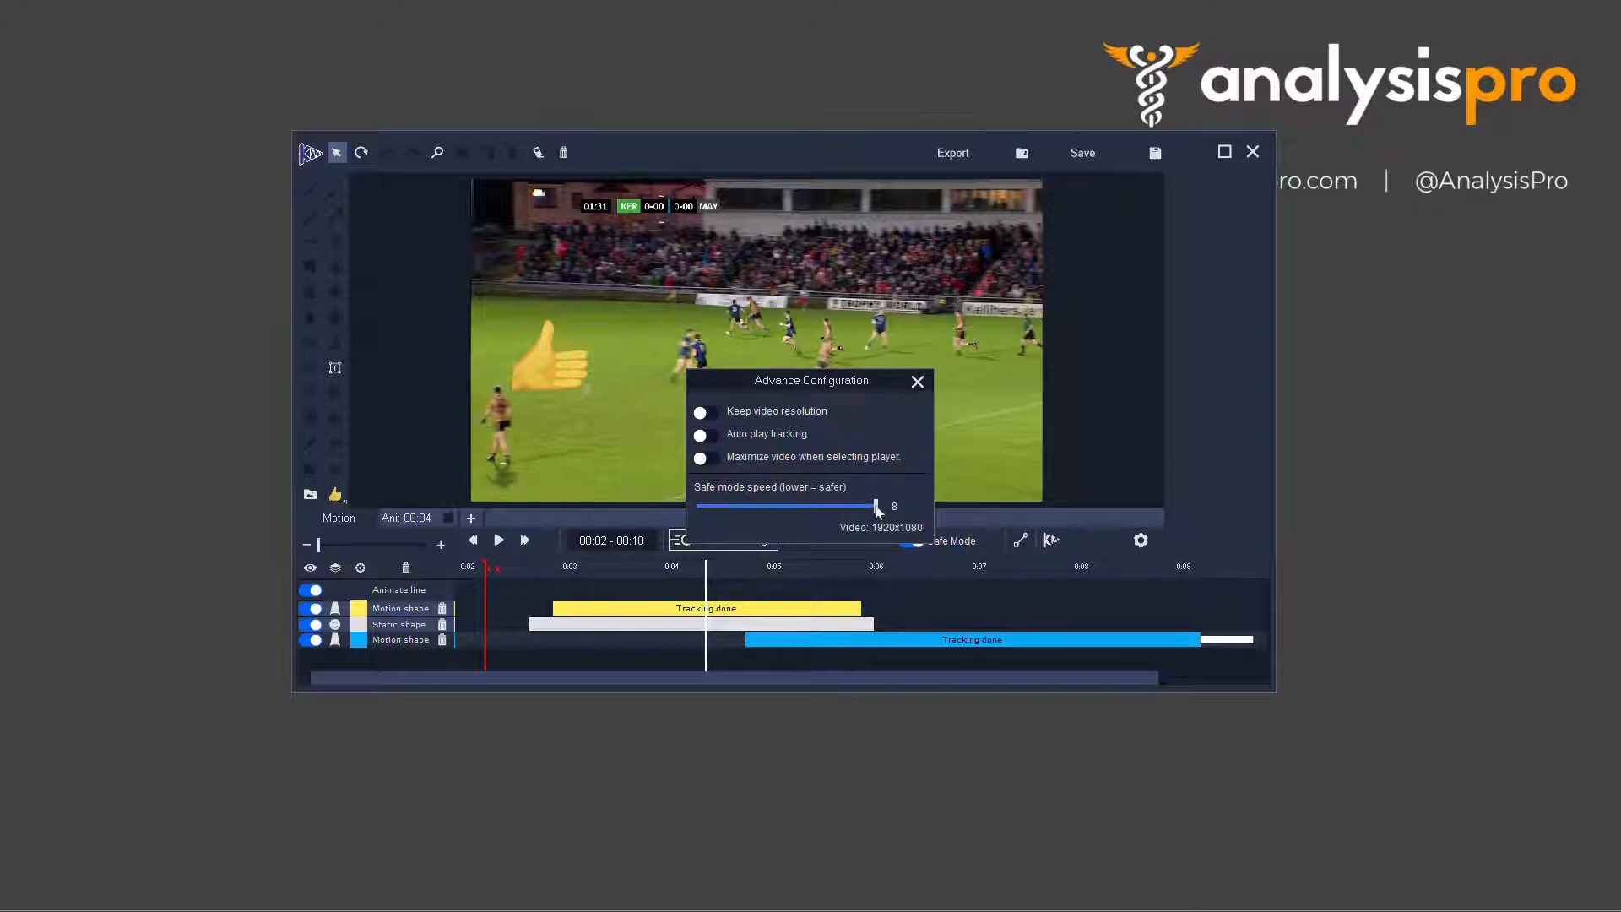
pyautogui.moveTo(876, 505); pyautogui.dragTo(745, 505)
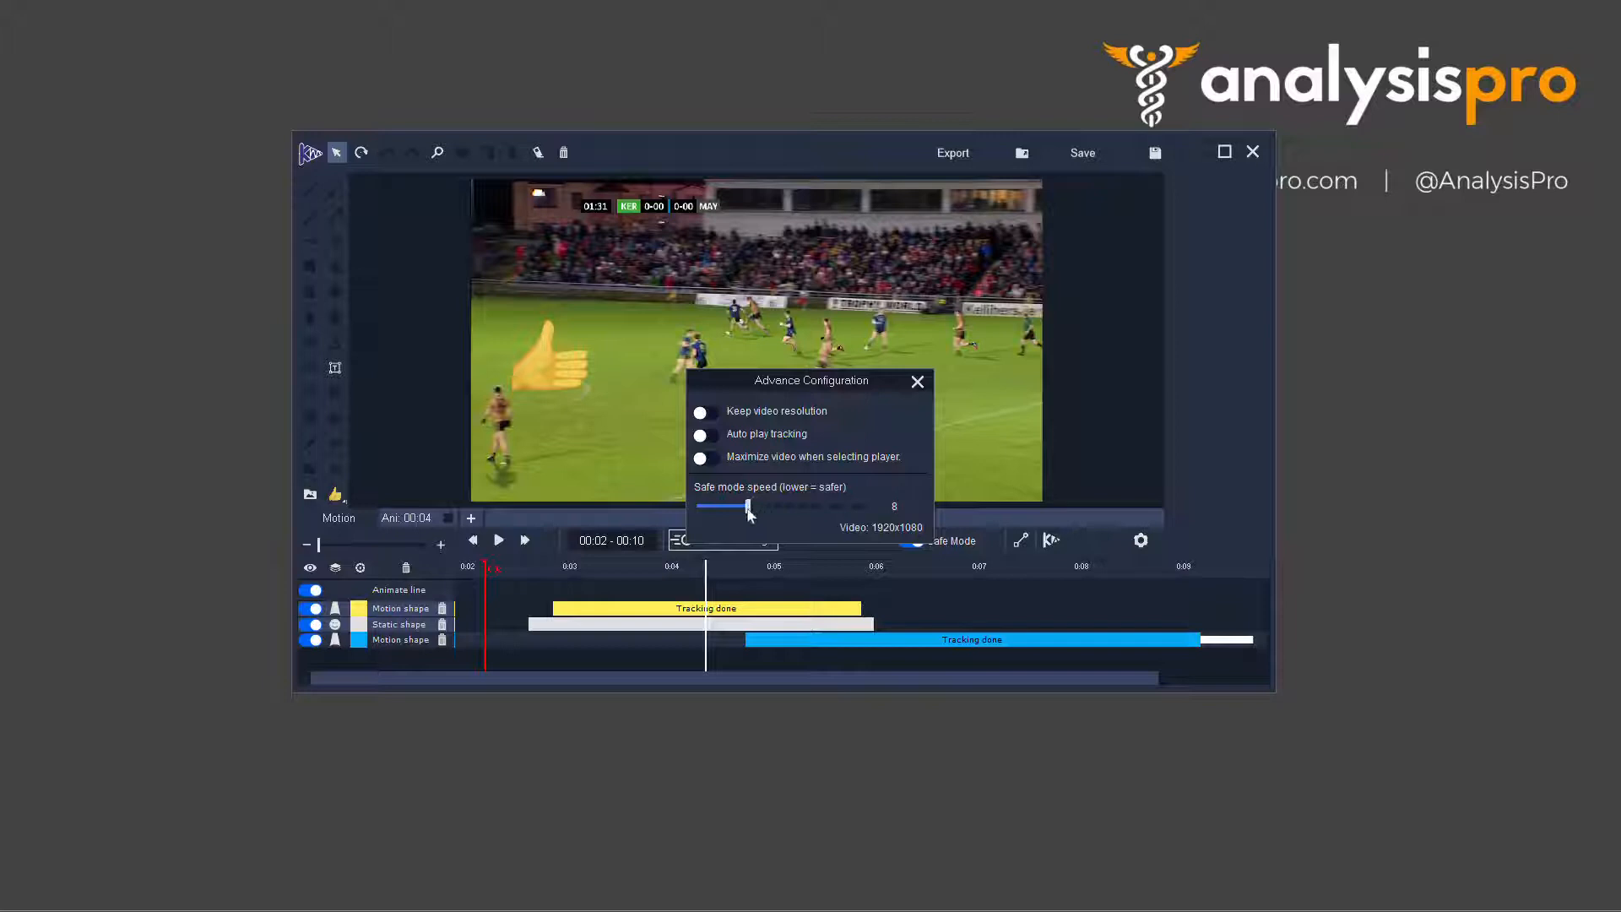
pyautogui.moveTo(750, 505); pyautogui.dragTo(735, 505)
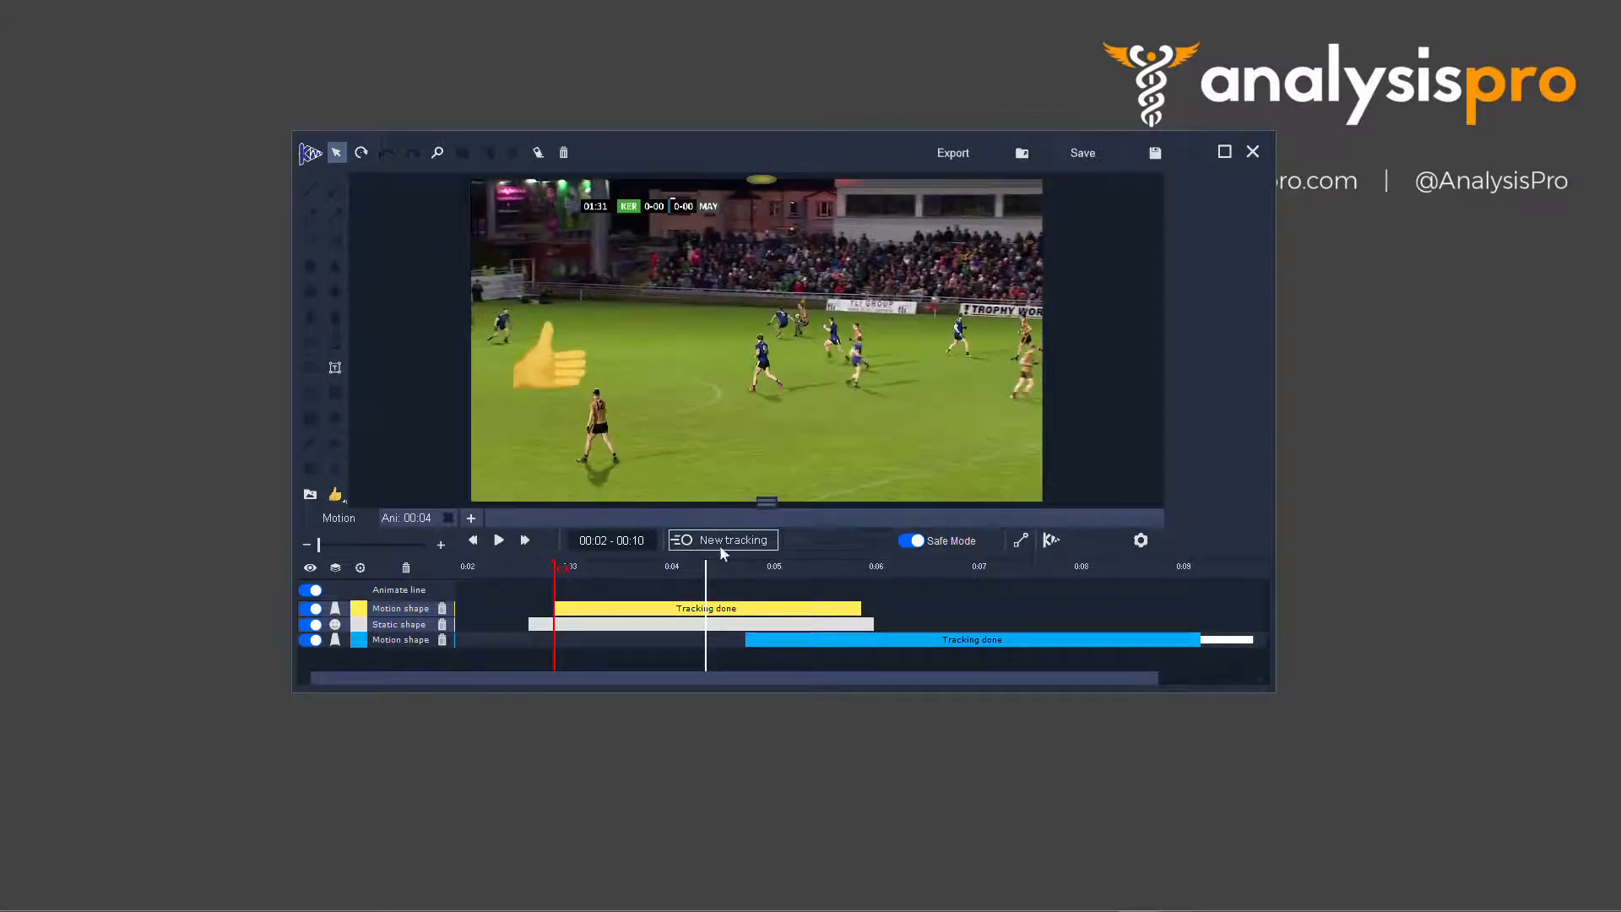
# Start a New tracking and pick the player in the video to follow.
pyautogui.click(721, 540)
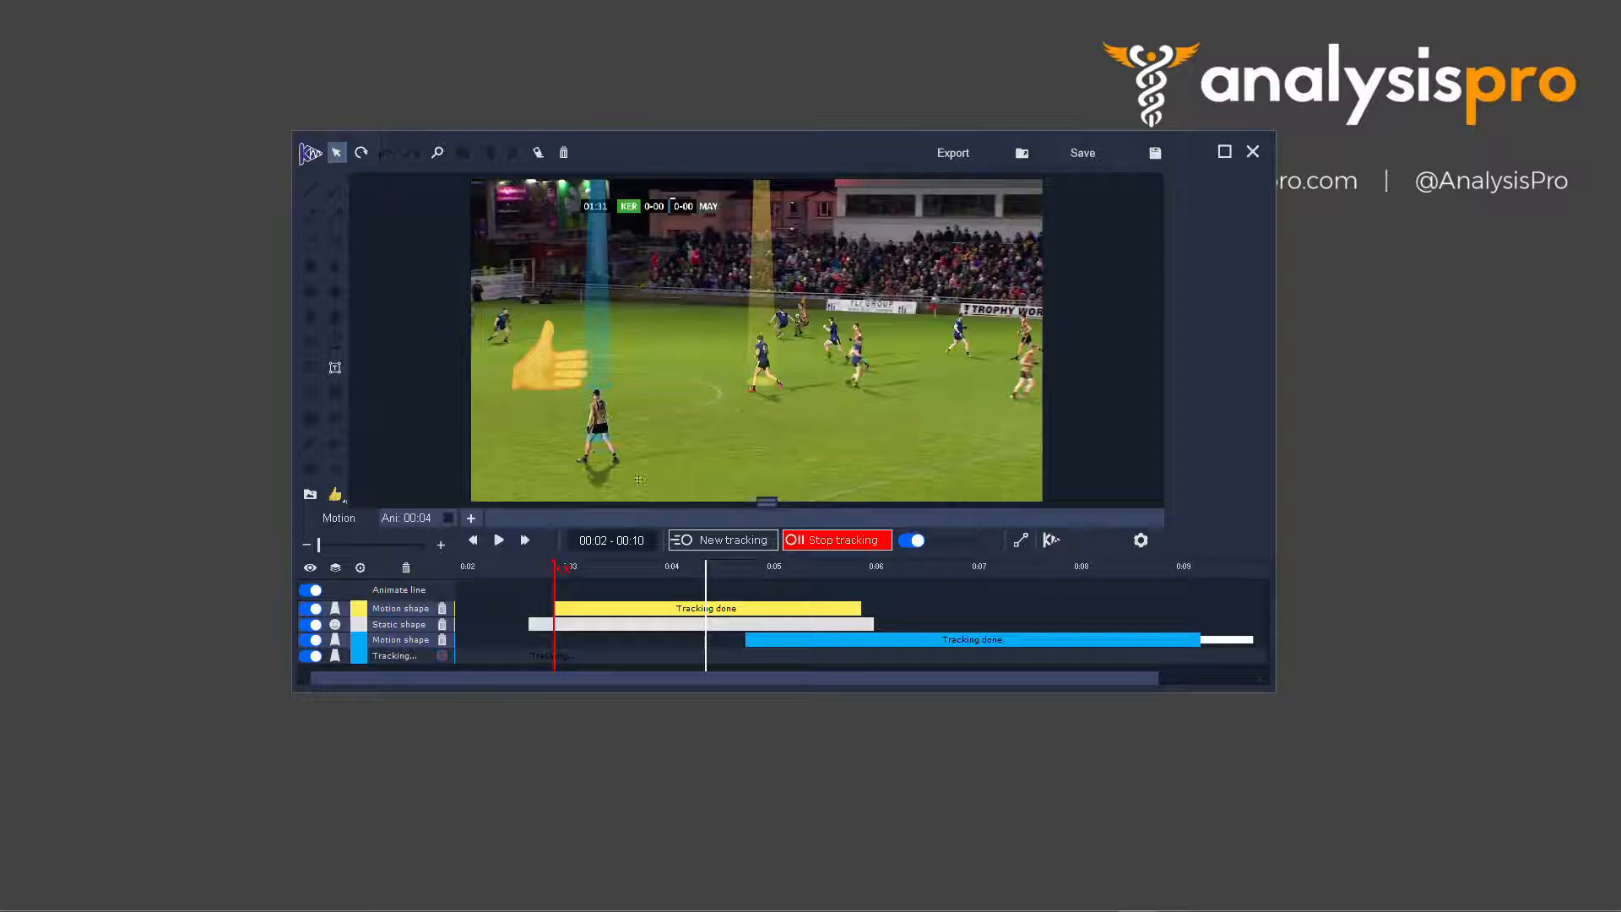
pyautogui.click(499, 540)
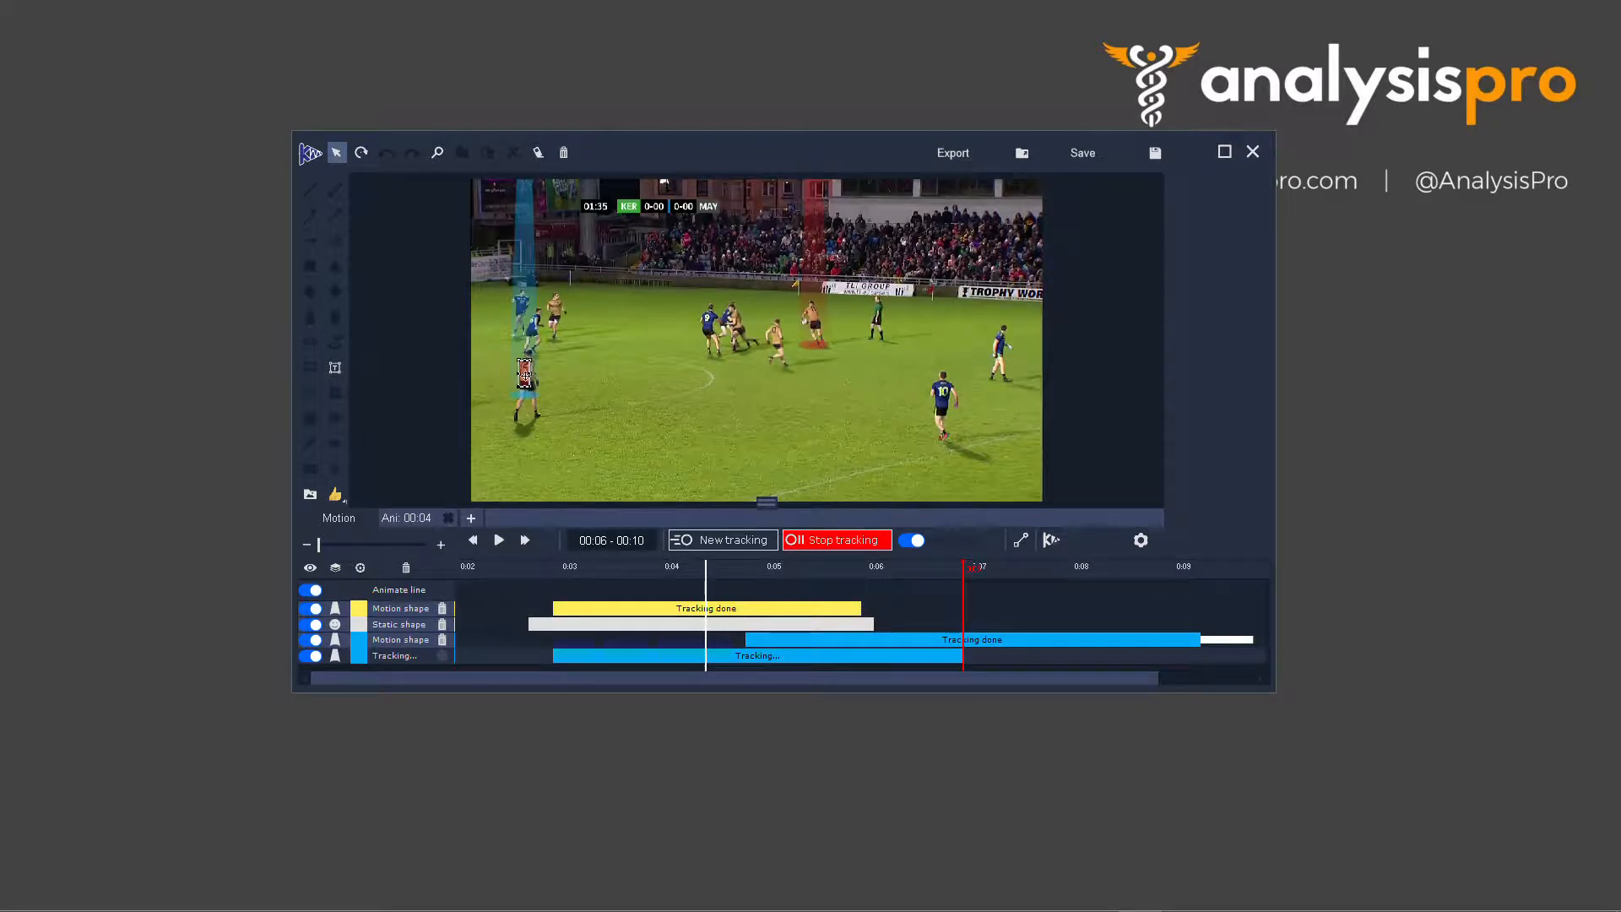
# Resume playback so the safe-mode track advances to about 7 seconds.
pyautogui.click(497, 540)
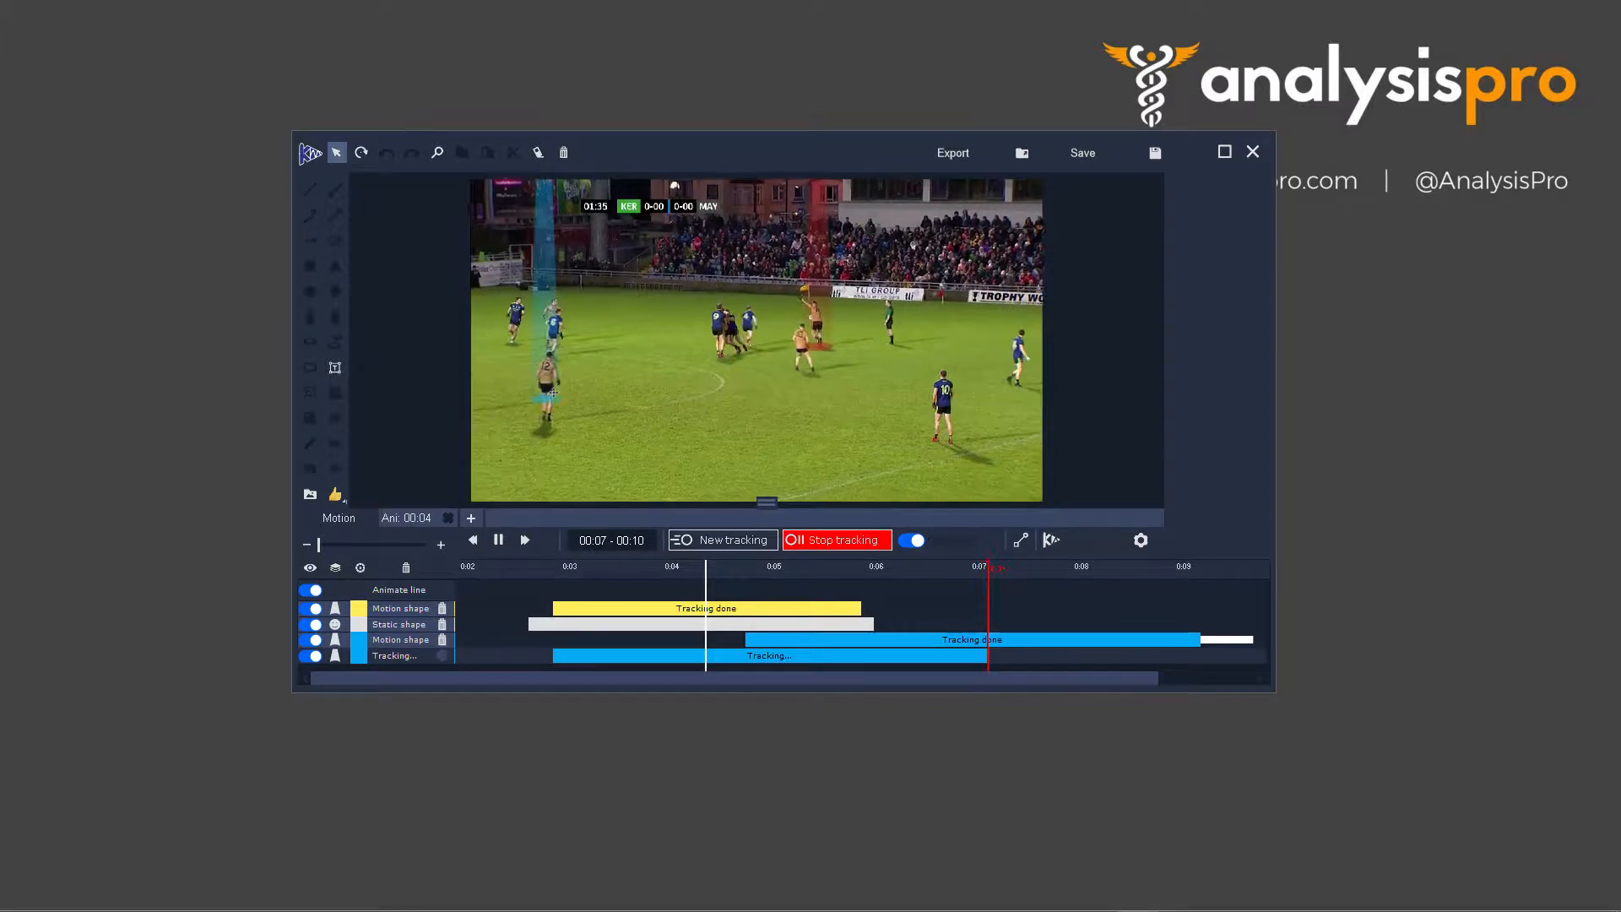